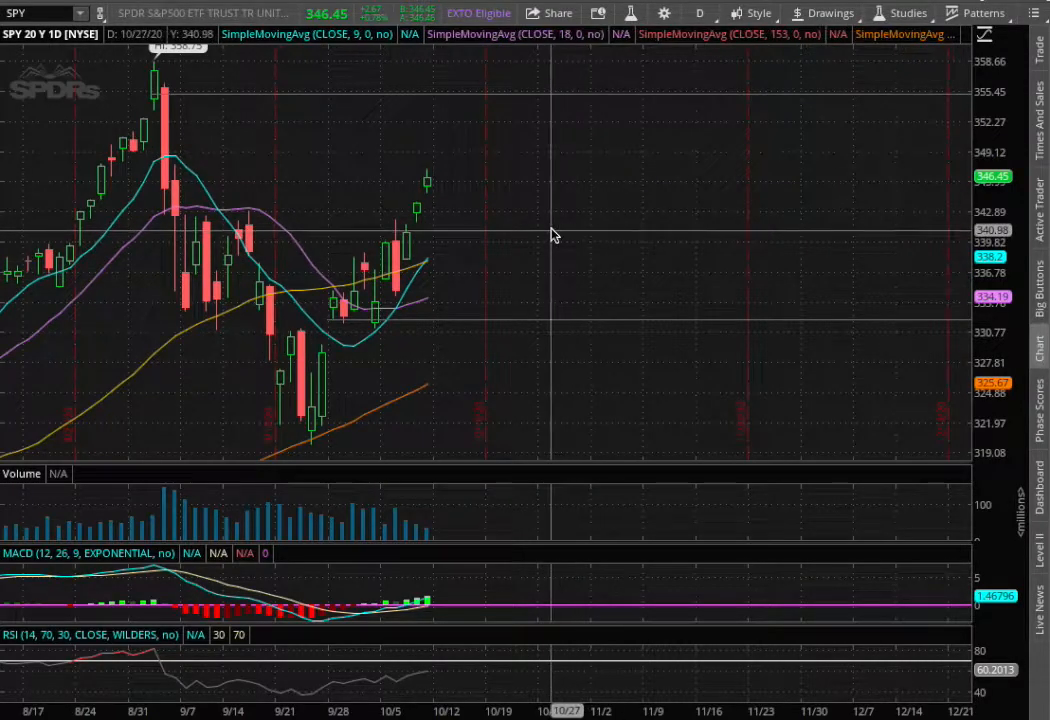
pyautogui.moveTo(588, 233)
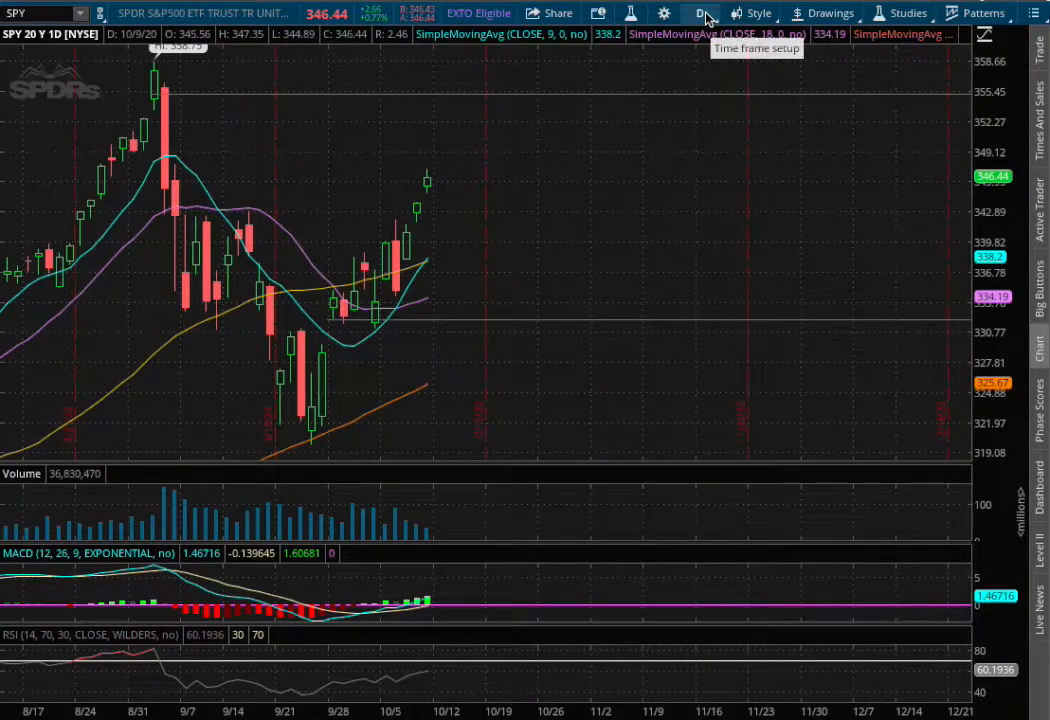
# Step: Switch the SPY chart aggregation to 180 days of 4-hour candles
pyautogui.click(703, 13)
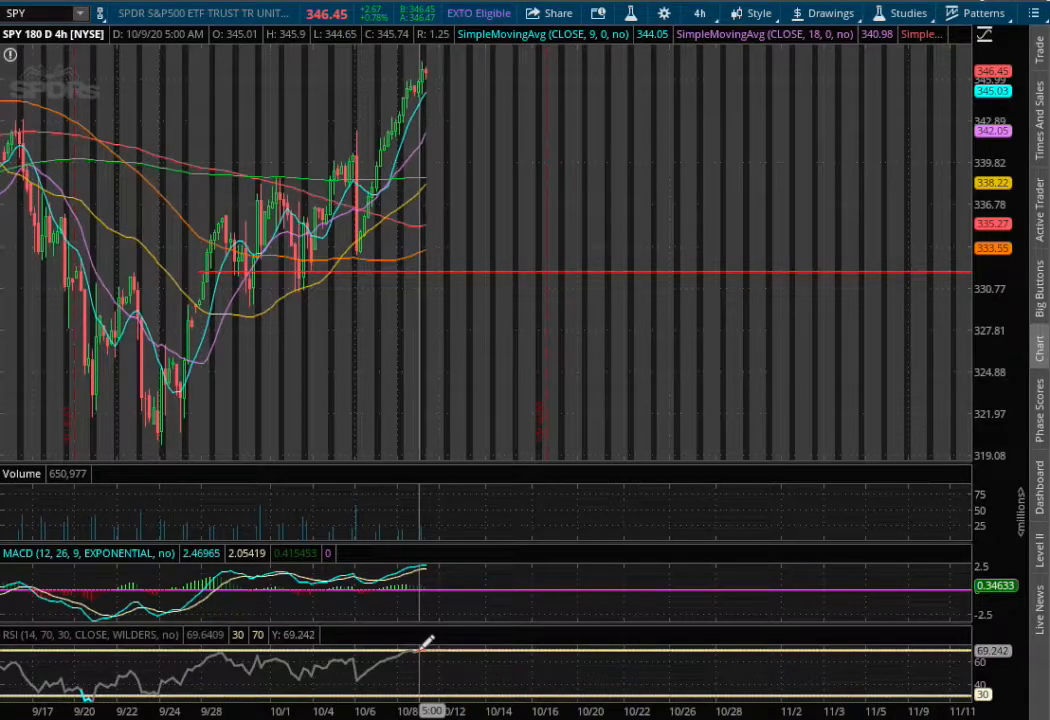
pyautogui.moveTo(695, 77)
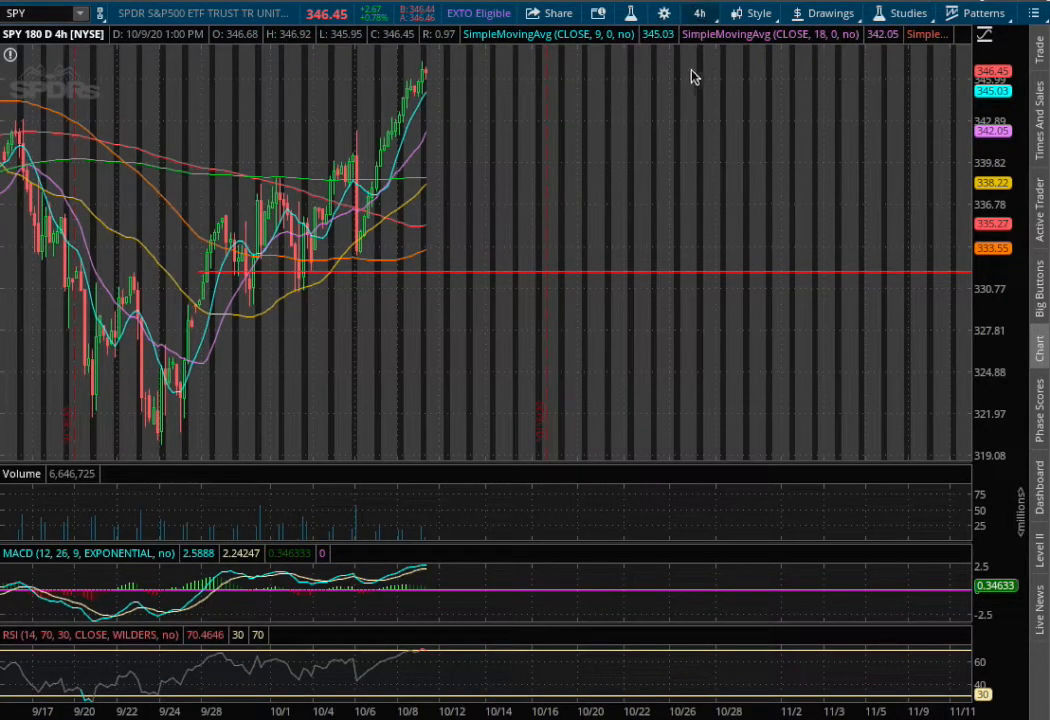
# Step: Set the SPY chart back to 20 years of daily candles
pyautogui.click(699, 13)
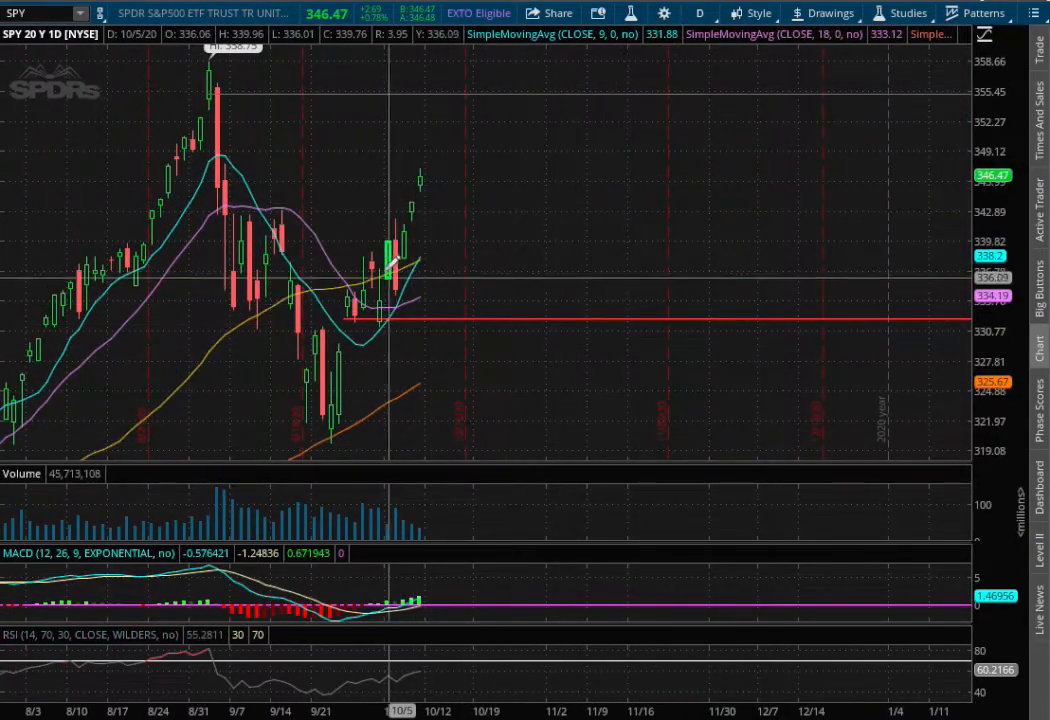
pyautogui.moveTo(455, 270)
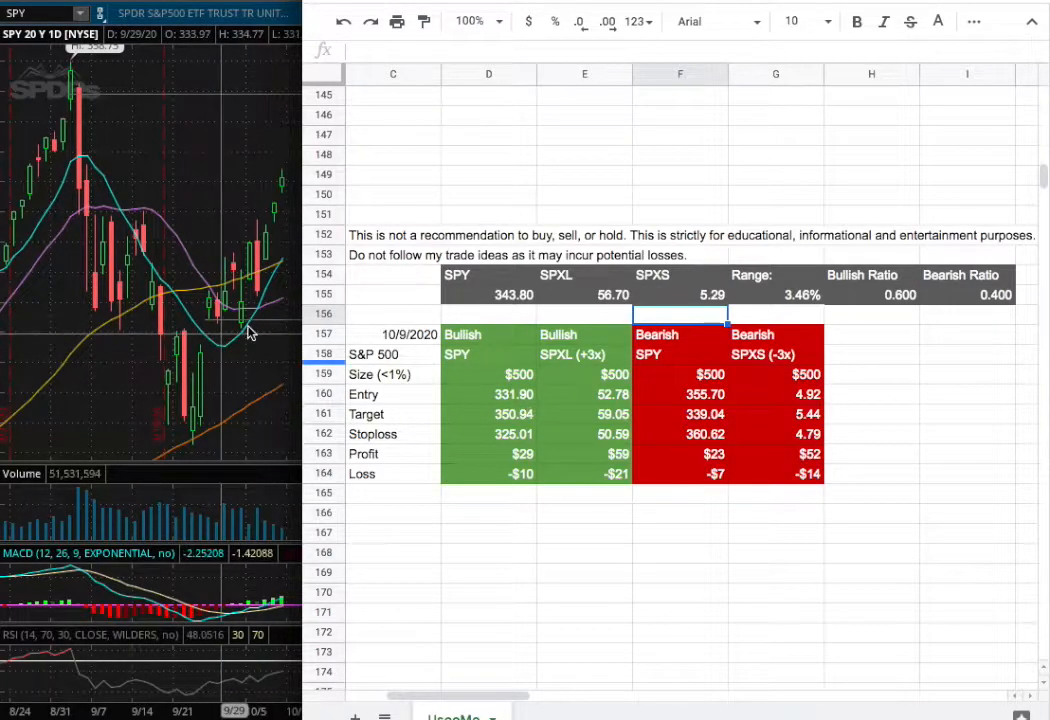
pyautogui.moveTo(218, 325)
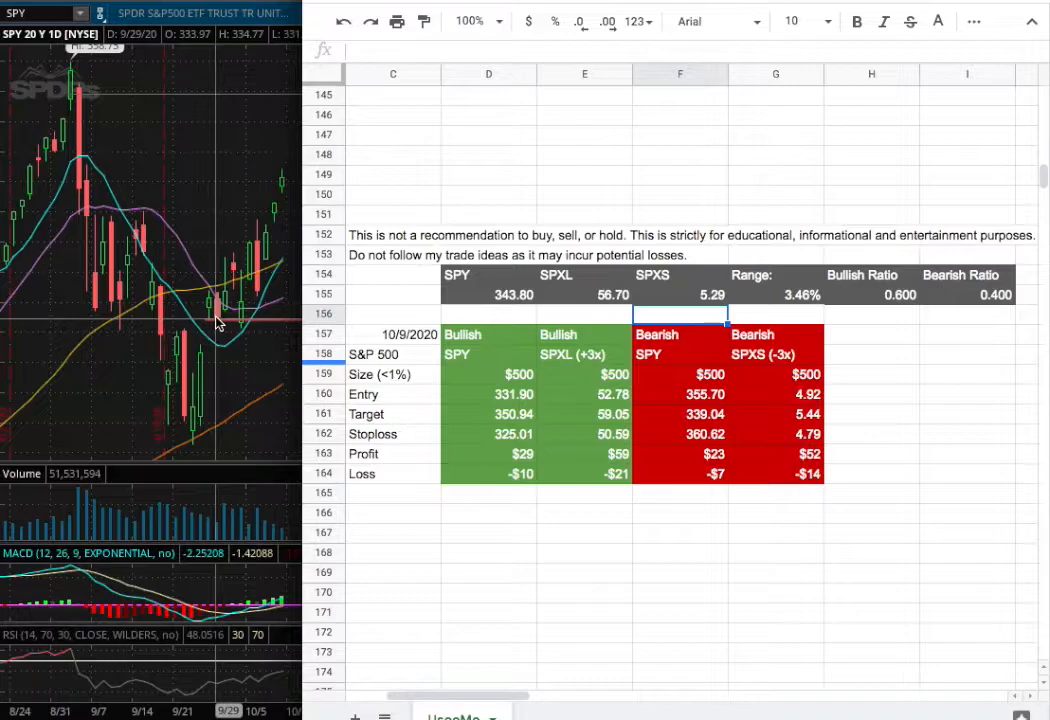
pyautogui.moveTo(240, 325)
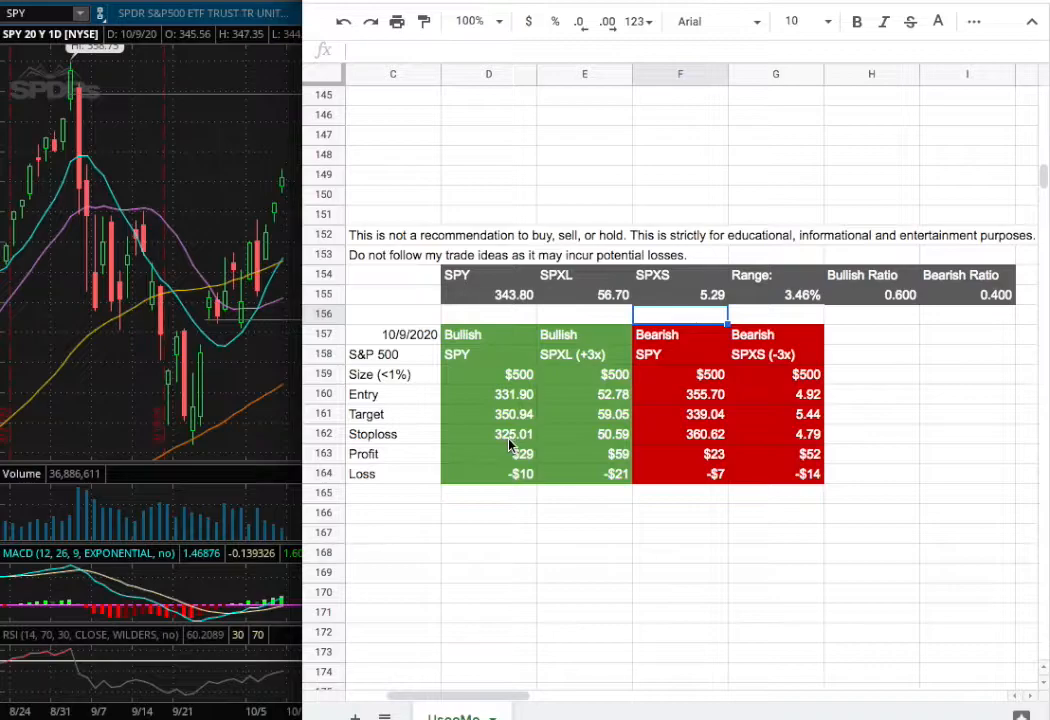
pyautogui.moveTo(615, 560)
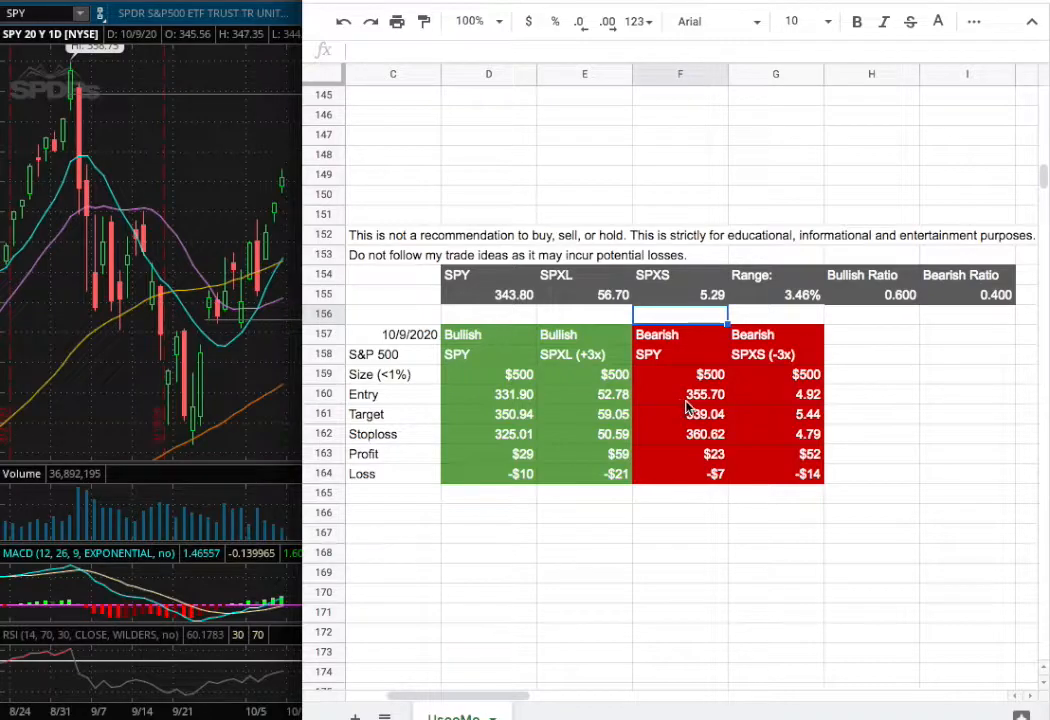
pyautogui.moveTo(113, 120)
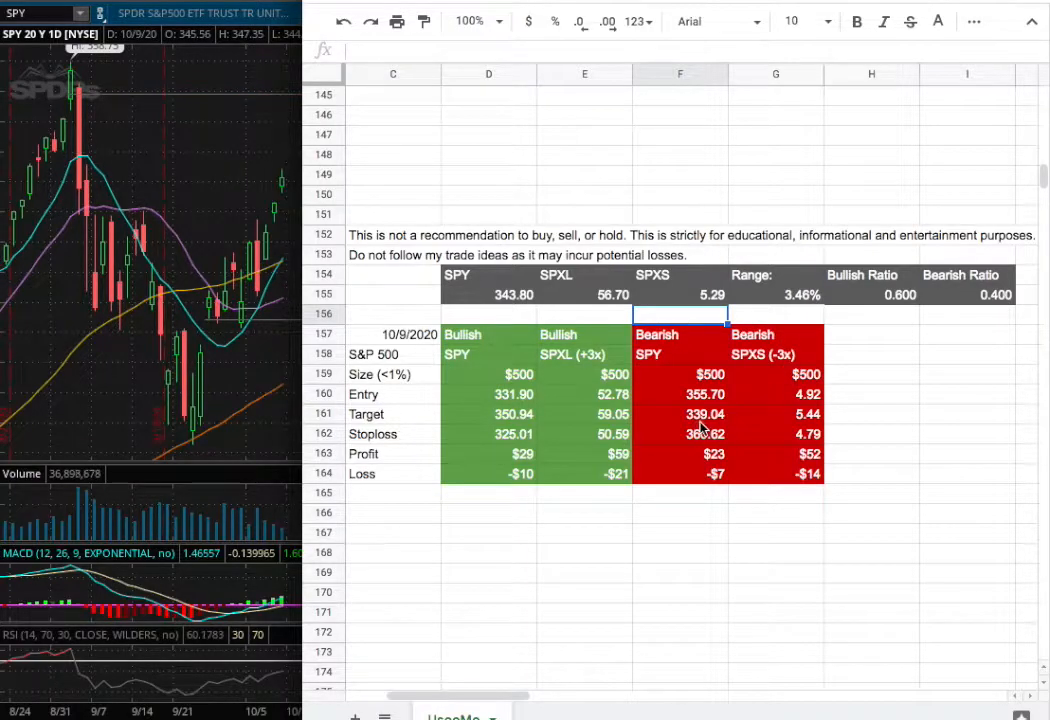
pyautogui.moveTo(698, 452)
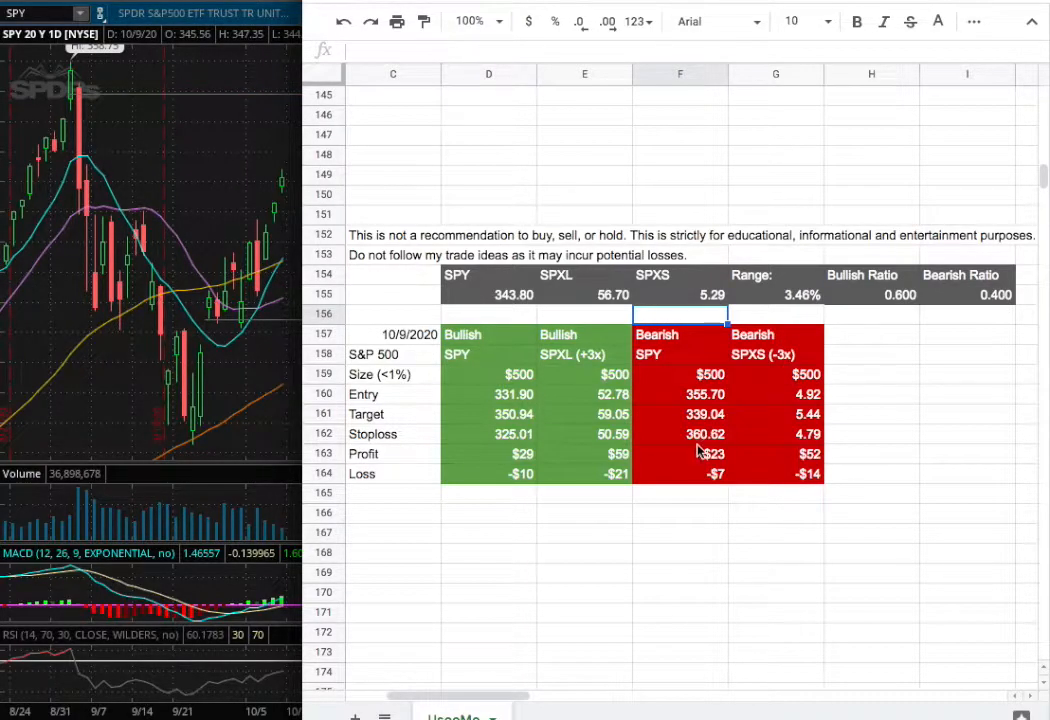